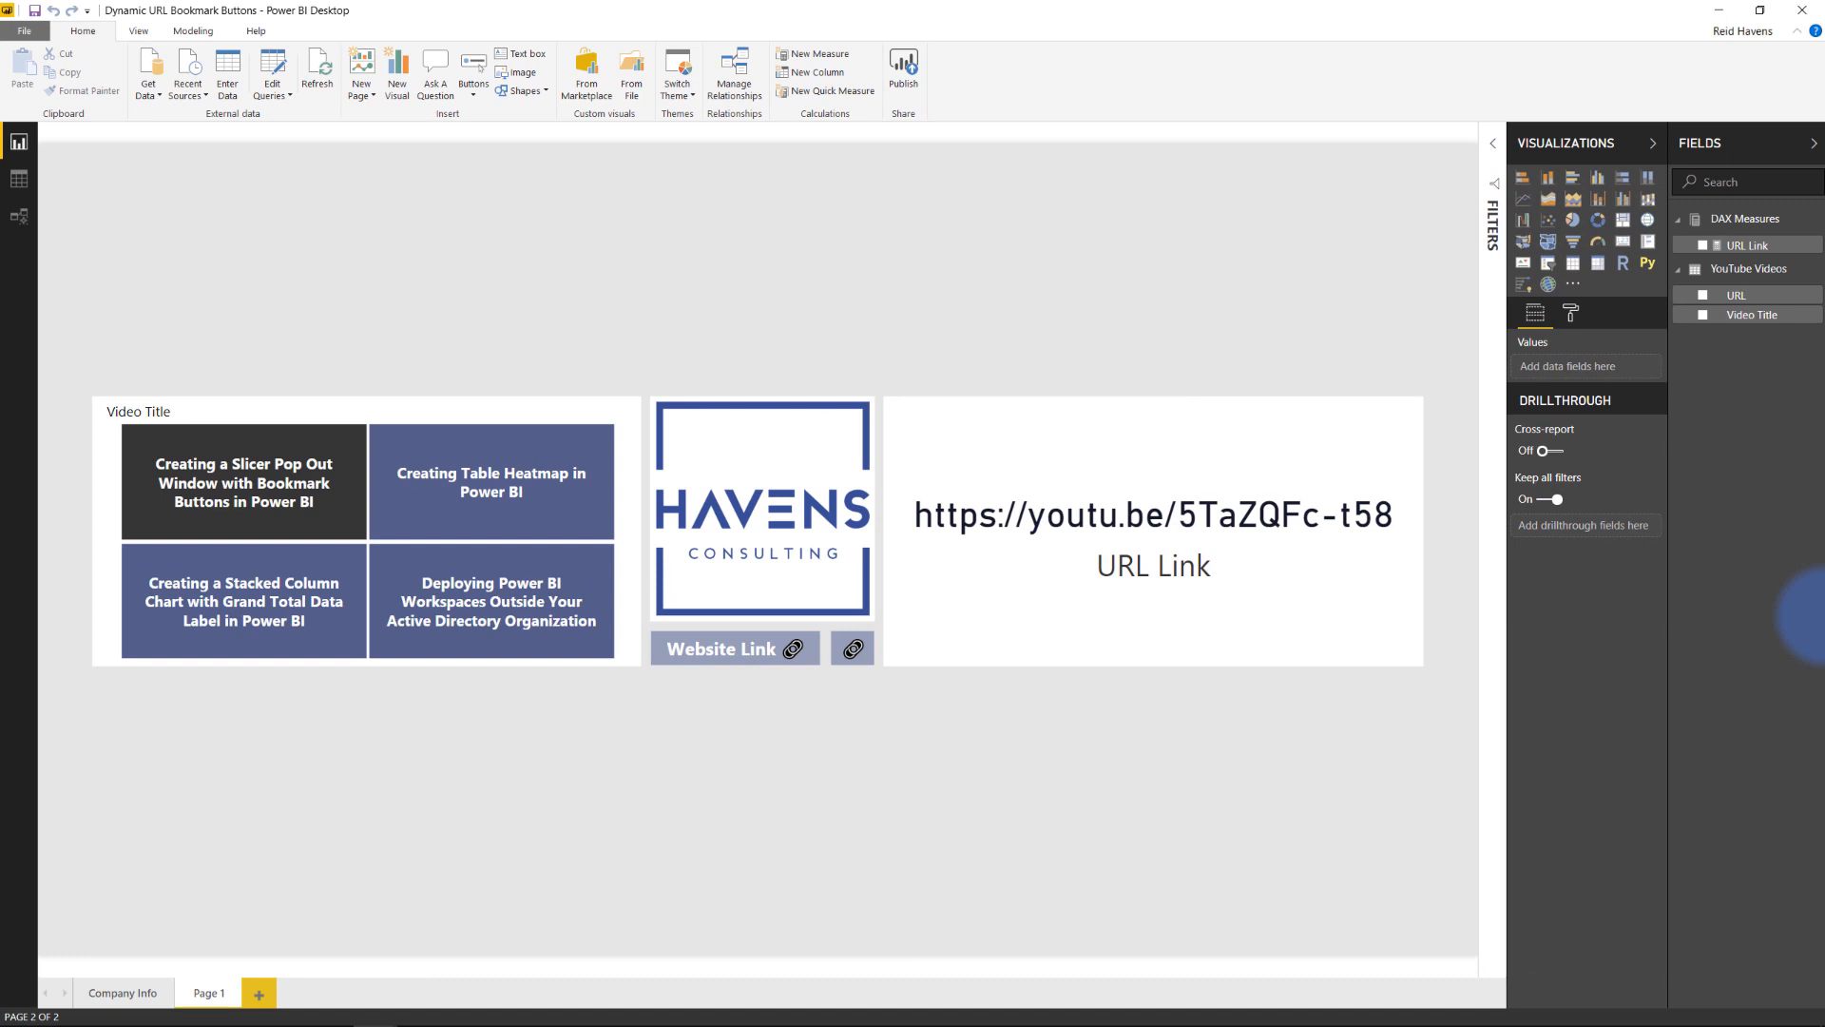
- Pick 'Deploying Power BI Workspaces…' in the Video Title slicer to update the URL card
click(762, 509)
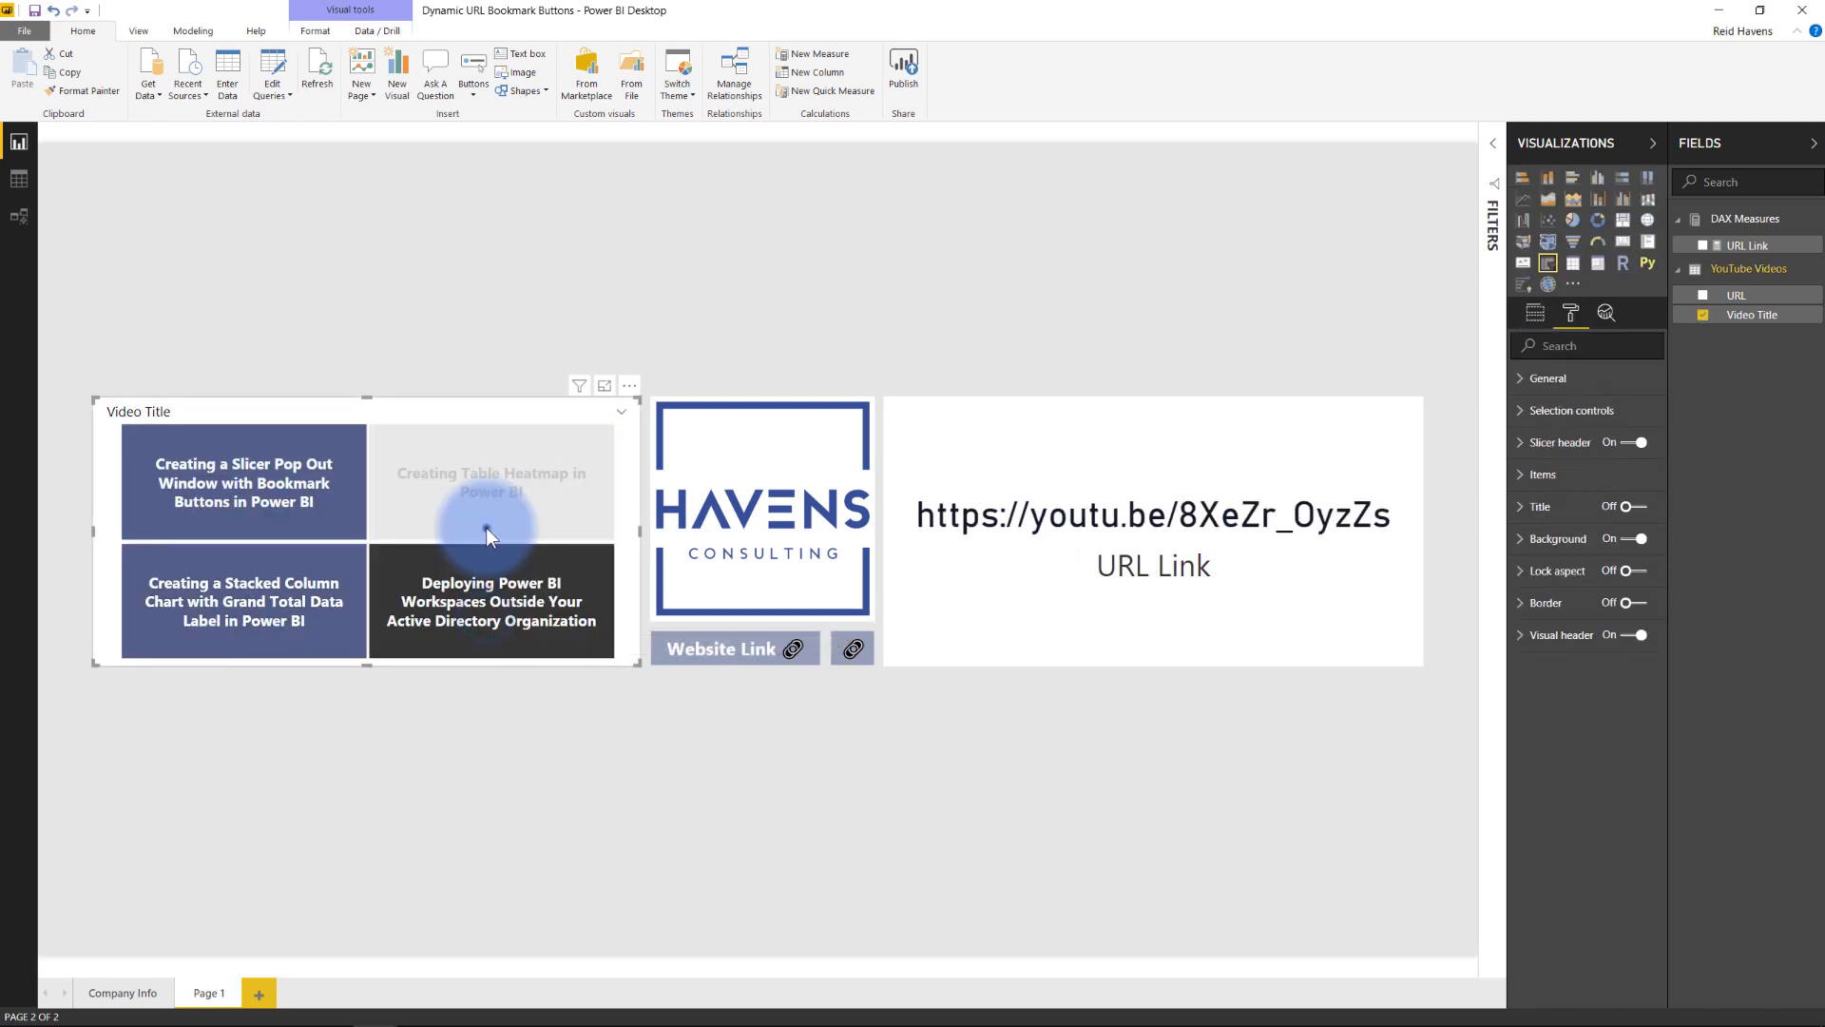
- Select the Havens Consulting logo image to show its Format Image pane
click(490, 482)
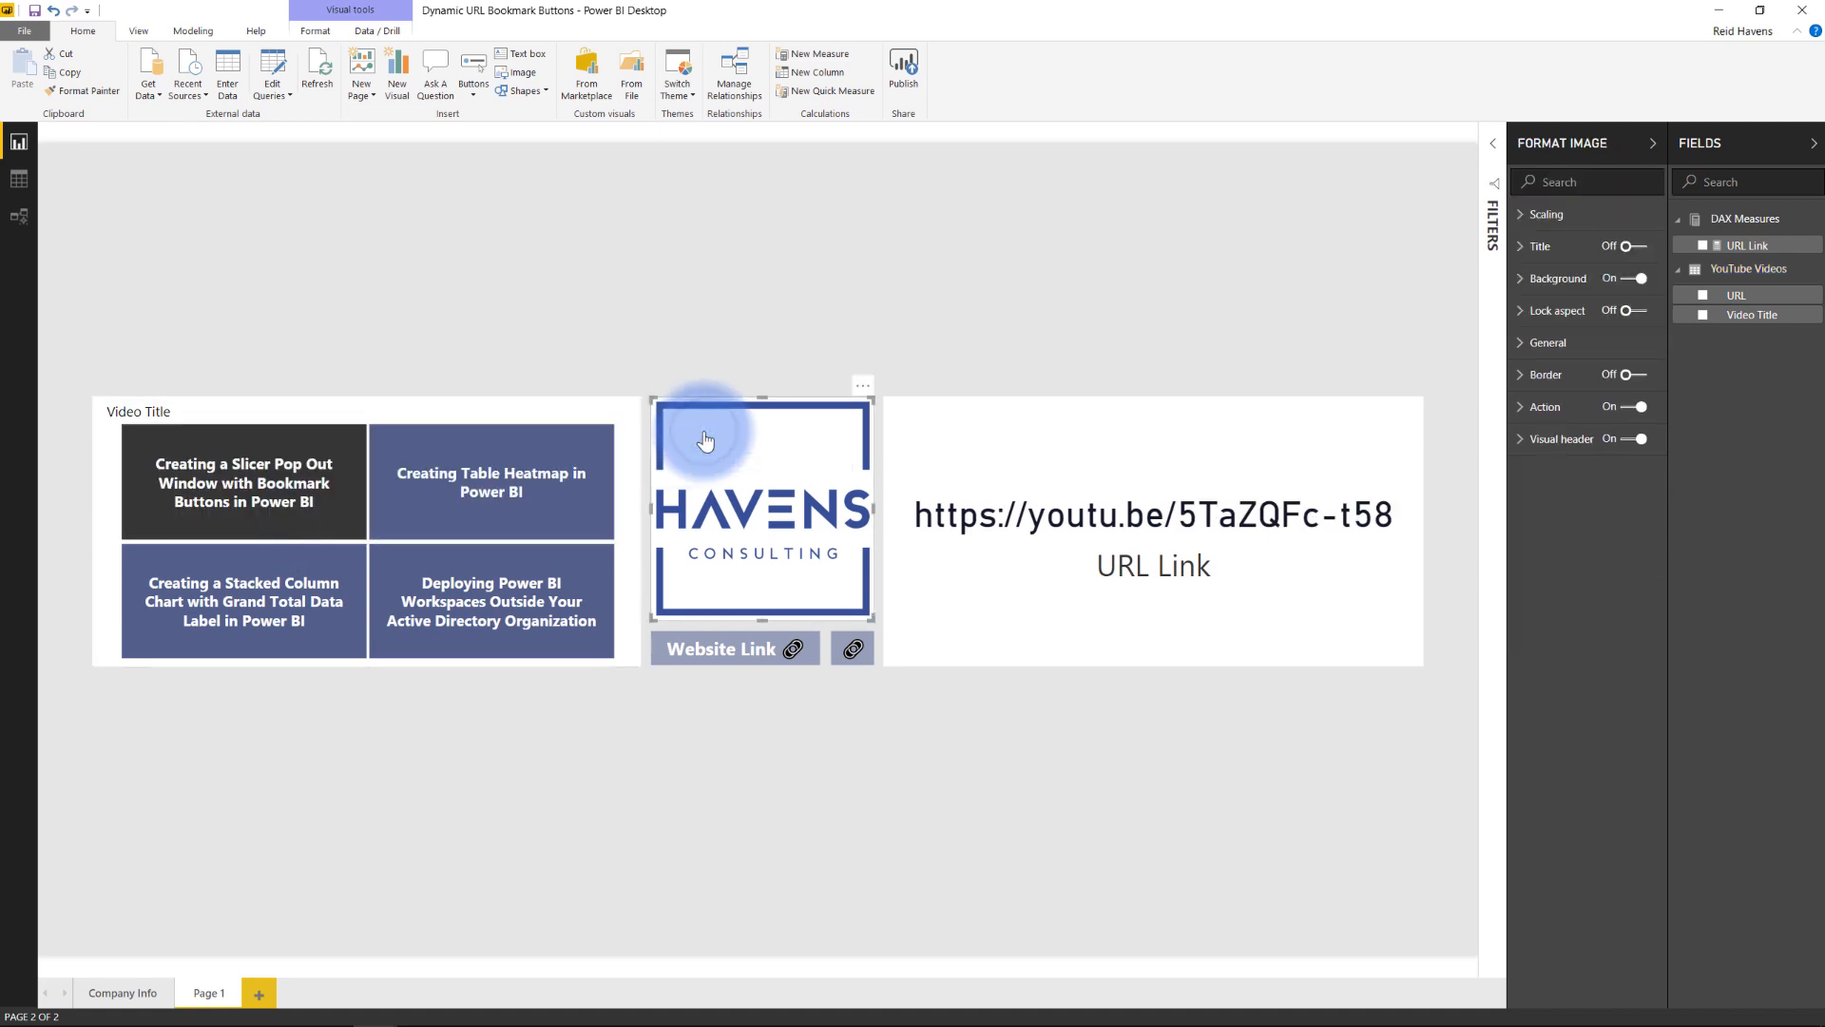
mouse_move(829, 587)
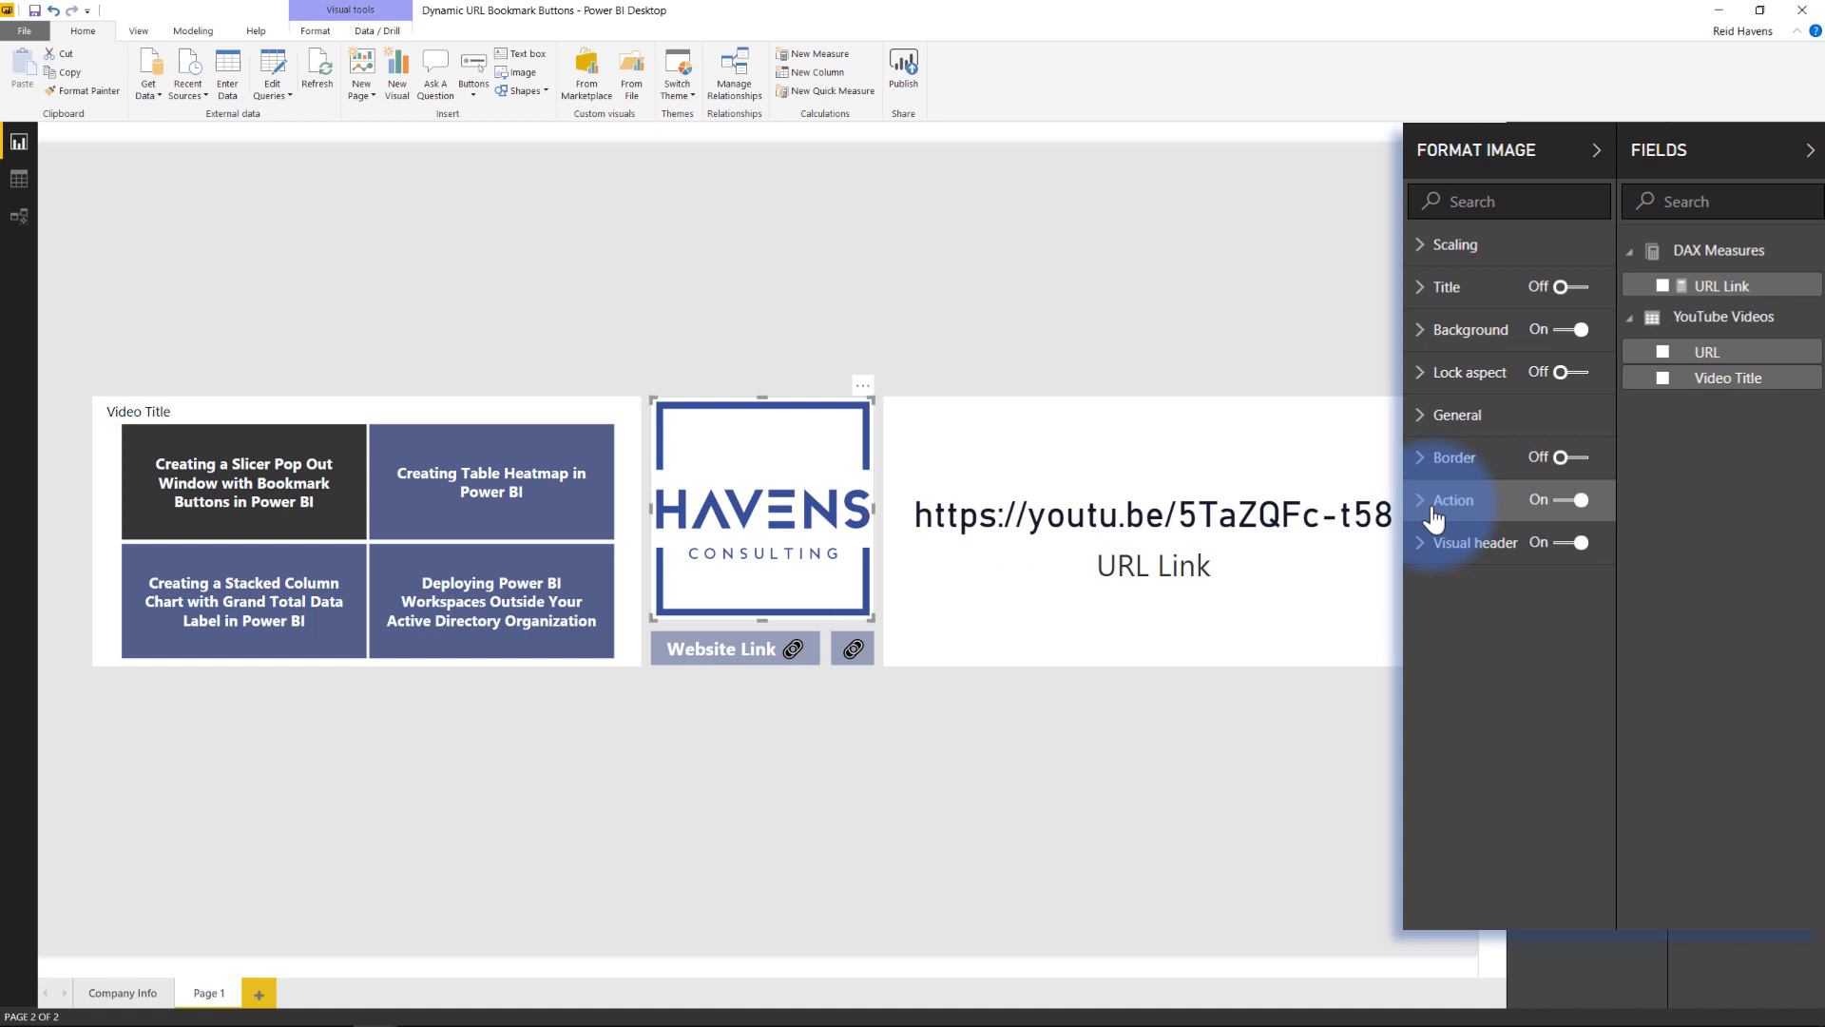
- Expand the logo's Action settings and reveal conditional formatting for the Web URL
click(1453, 499)
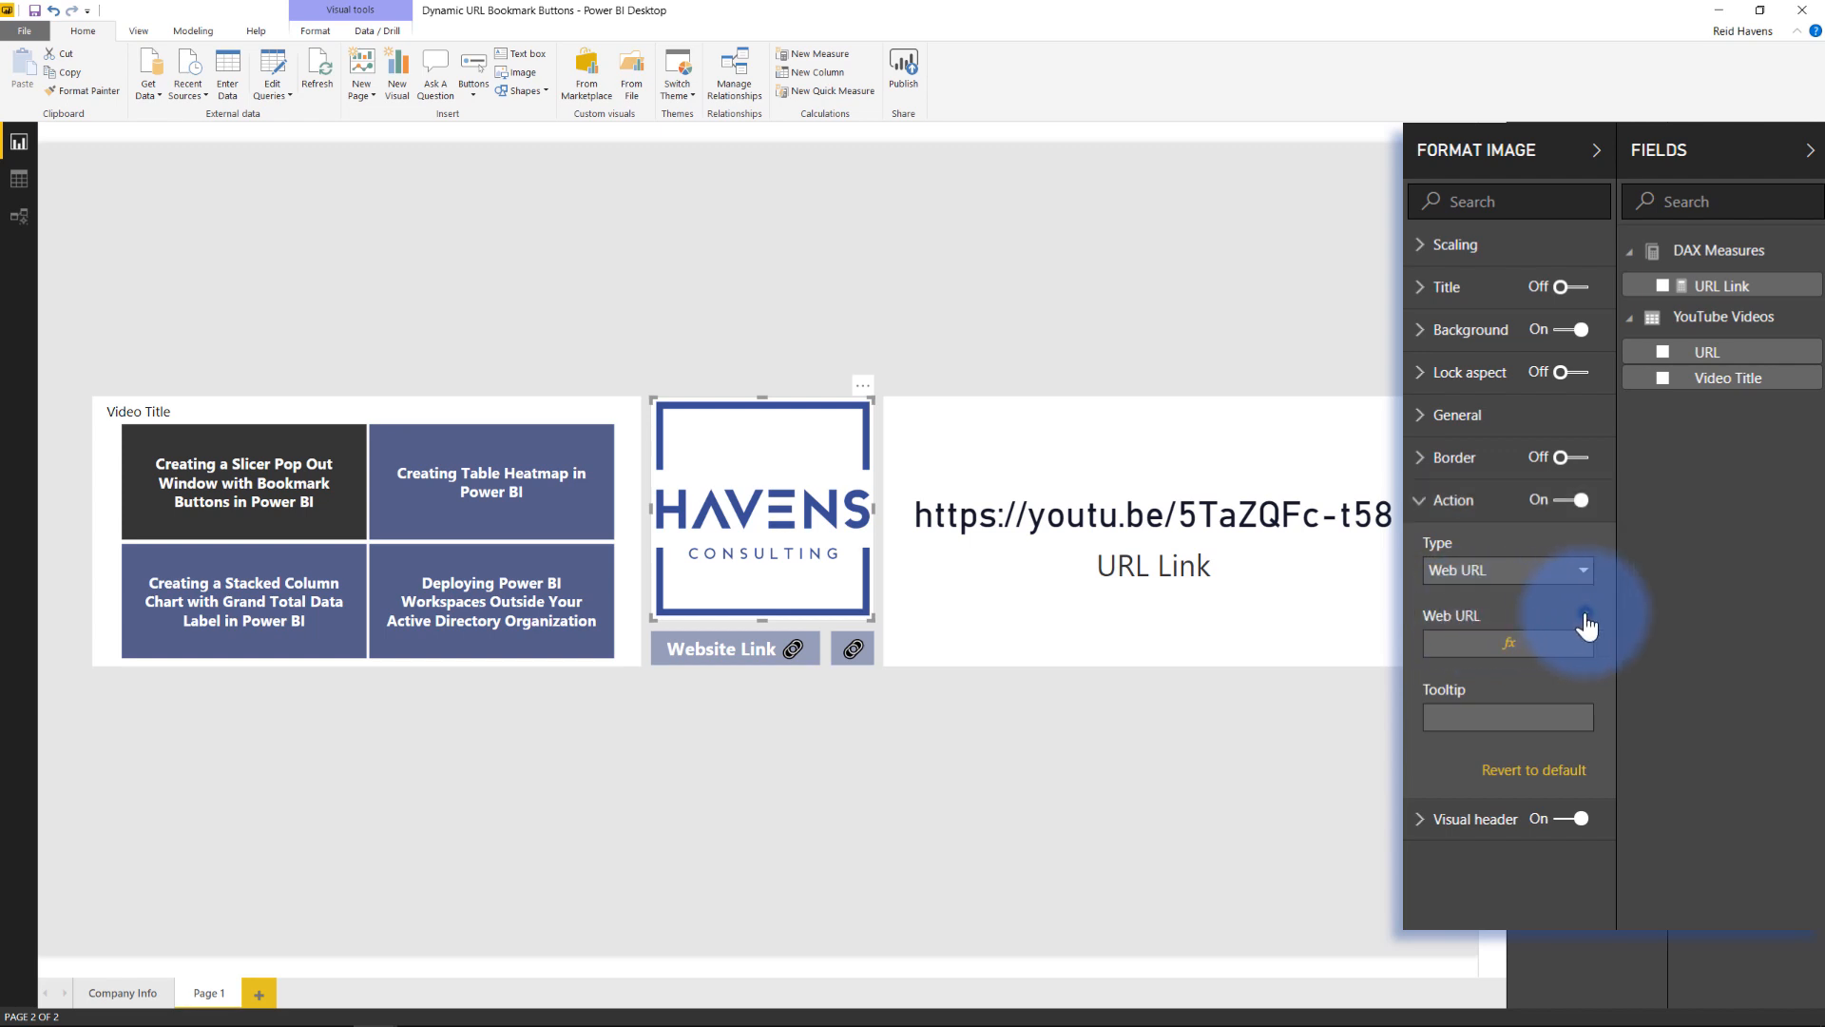
click(1500, 643)
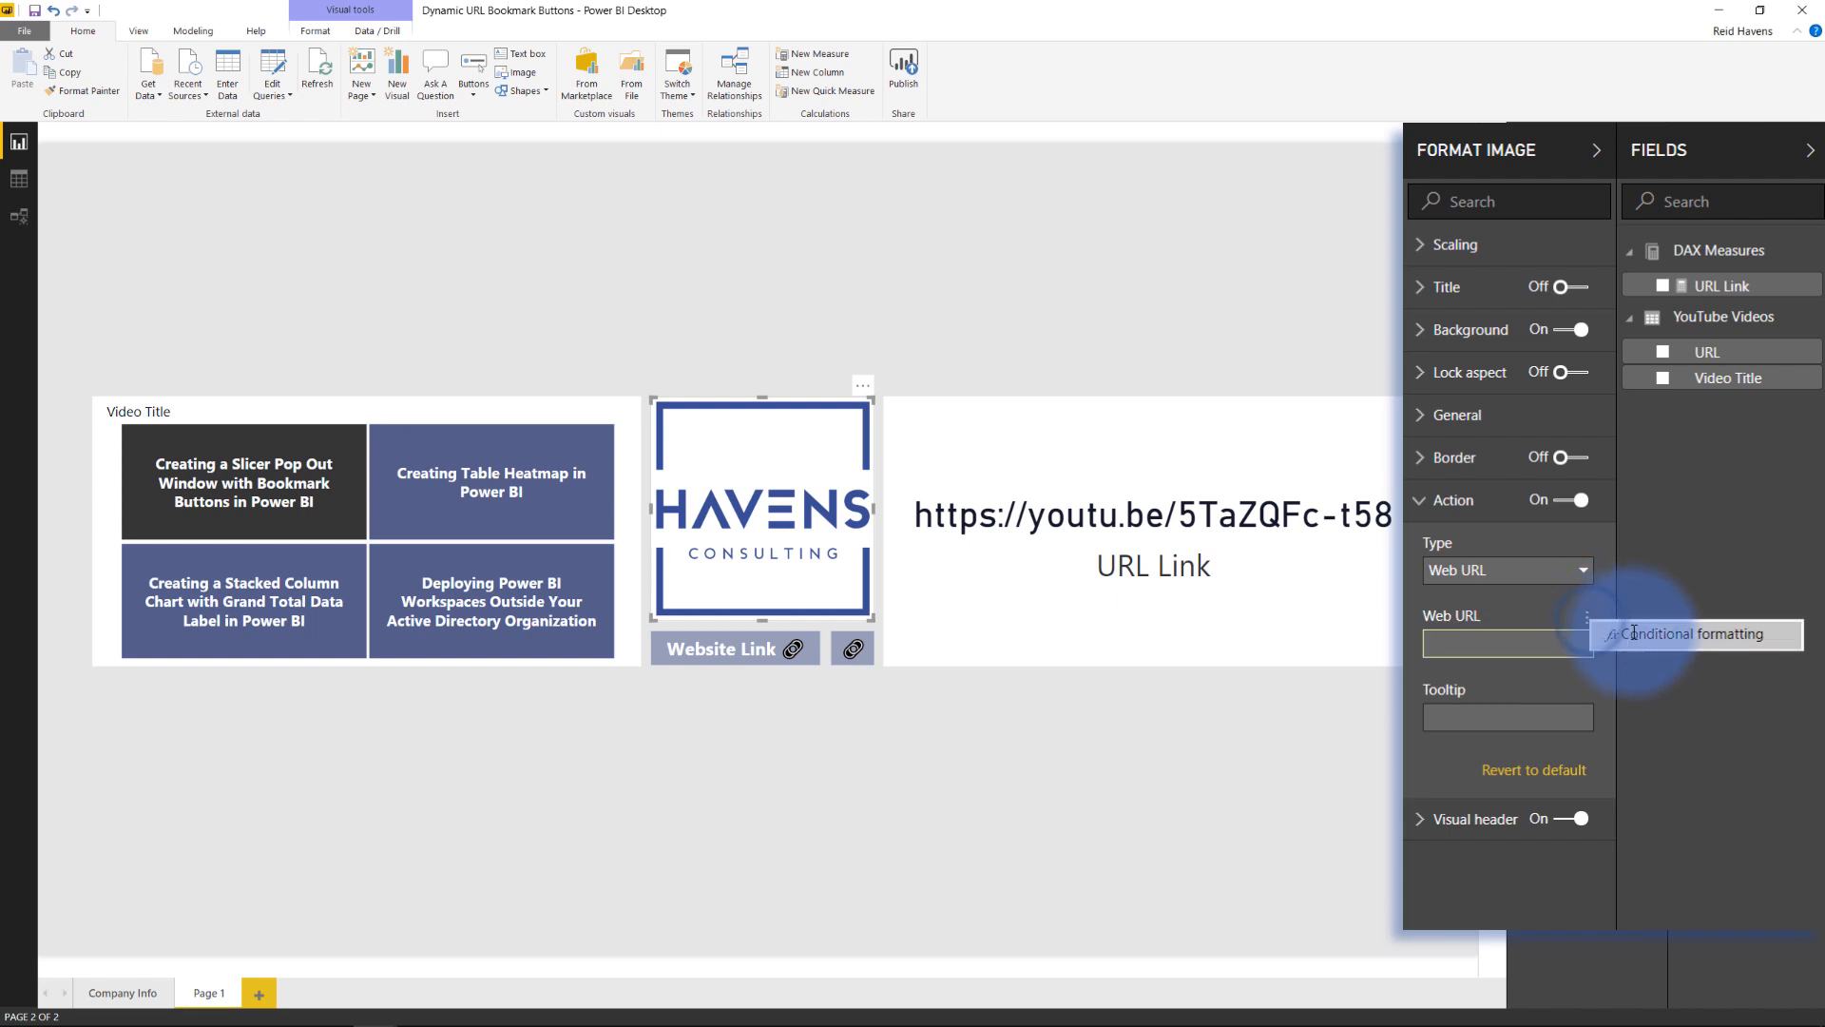
- Base the logo's Web URL on the DAX Measures 'URL Link' field via conditional formatting
click(1694, 633)
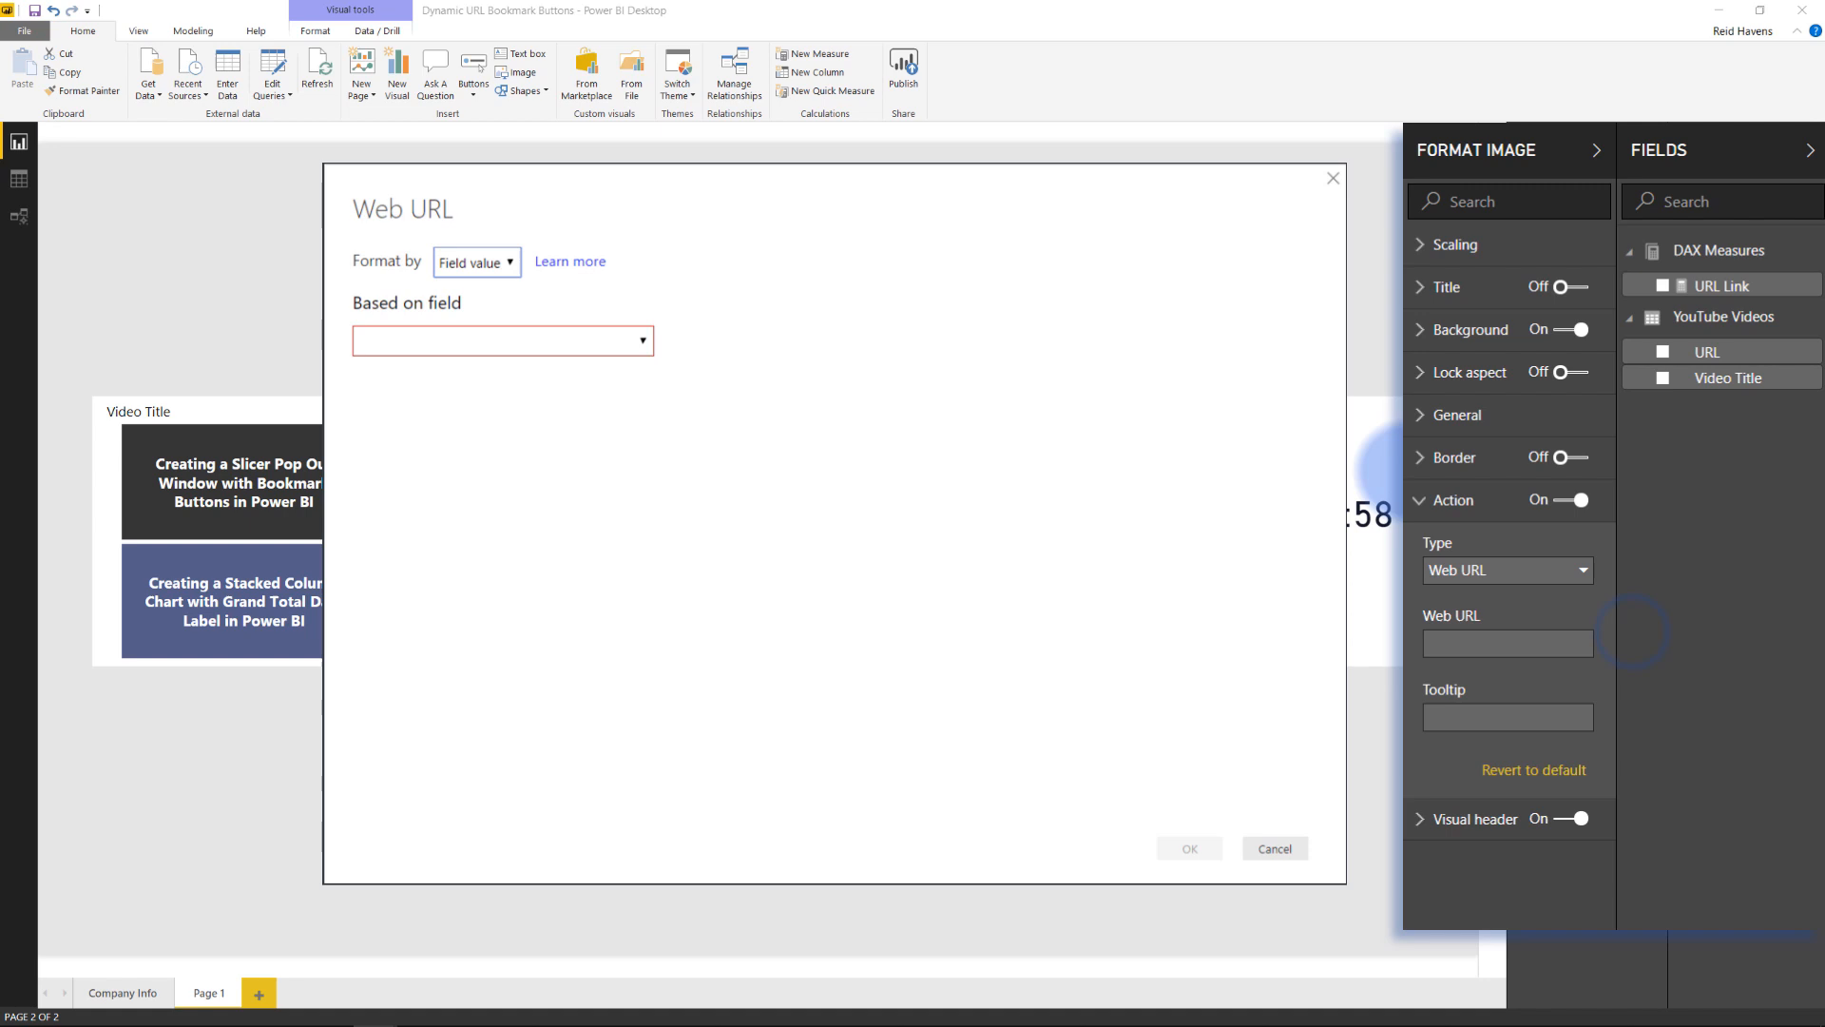
click(502, 340)
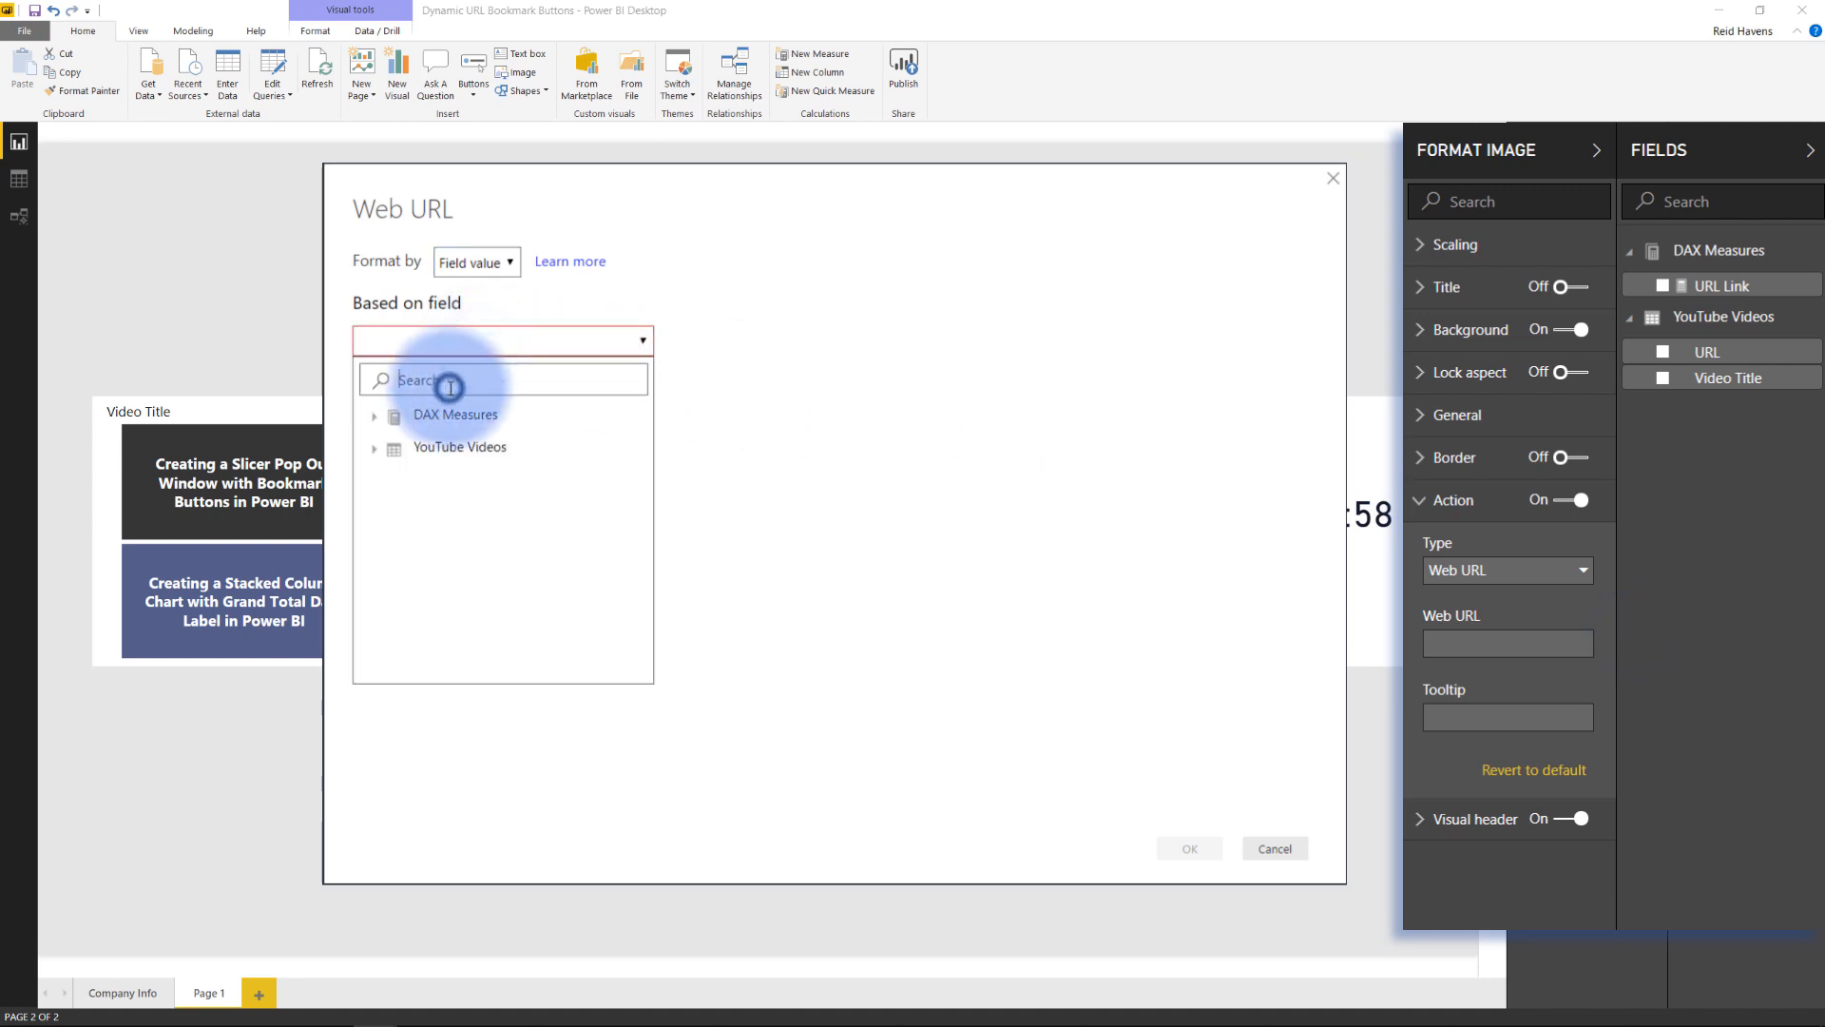
text(url)
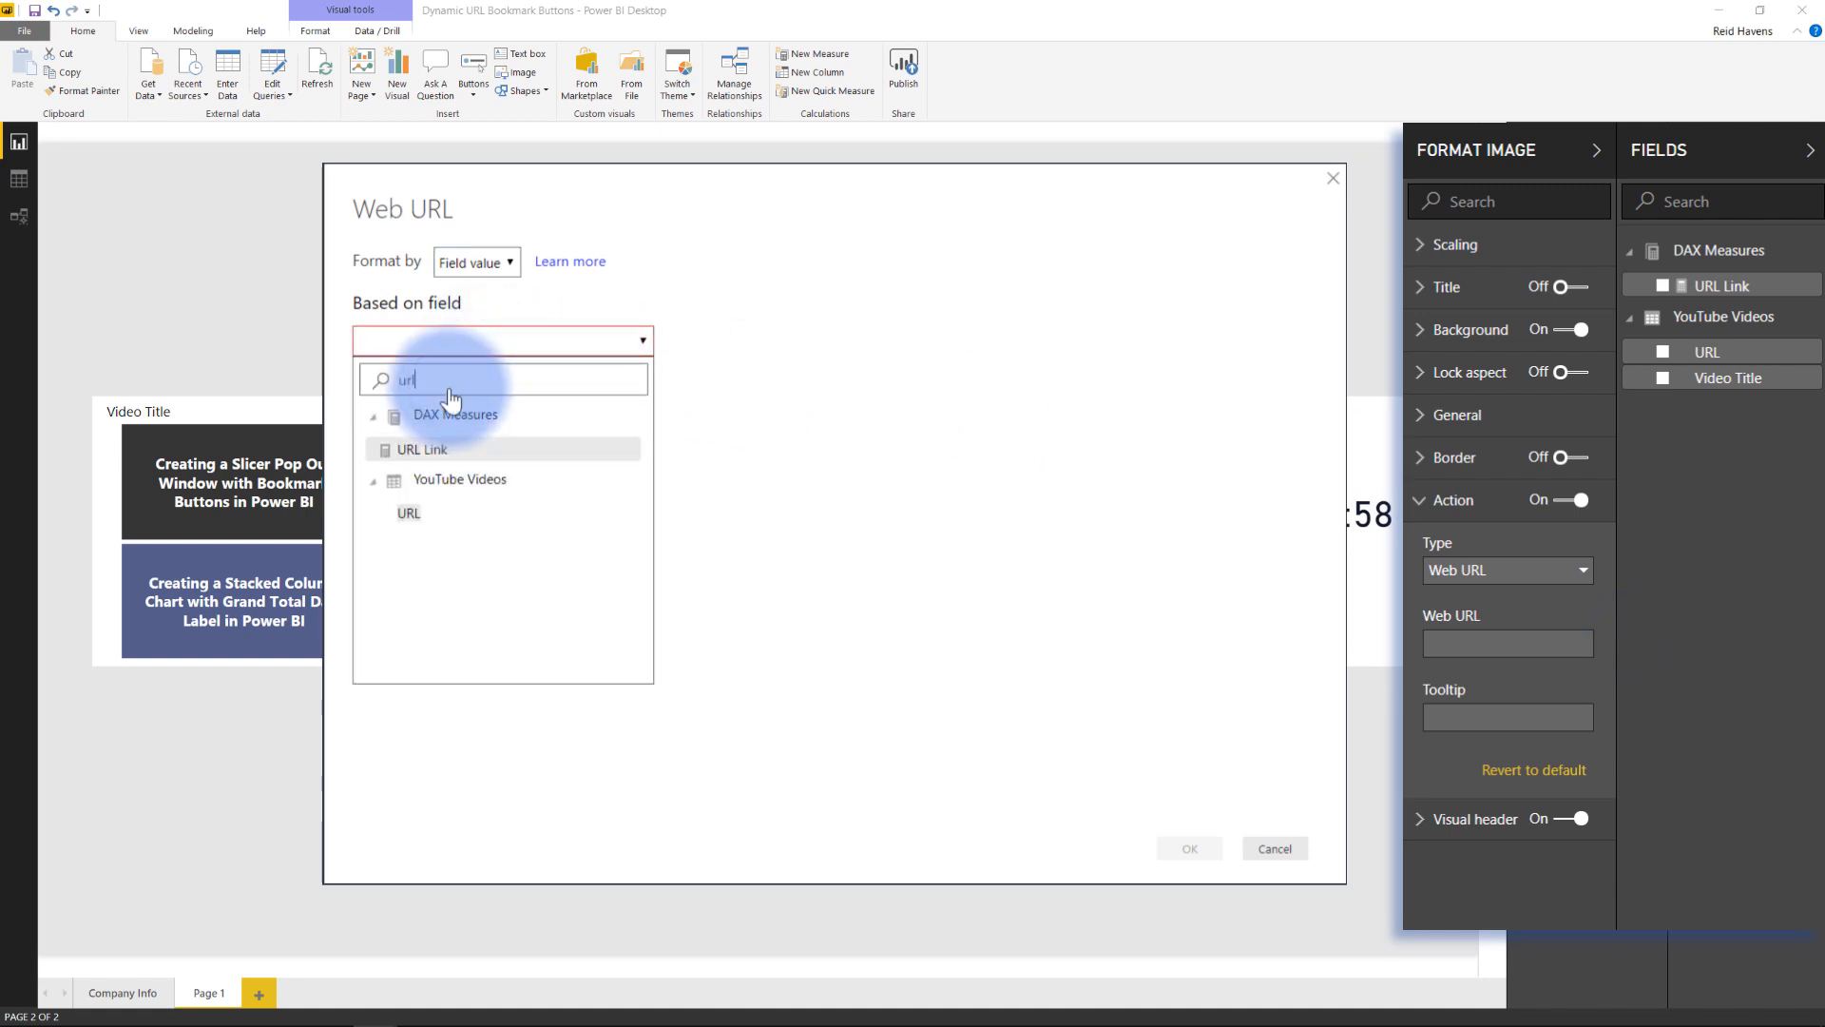
mouse_move(422, 448)
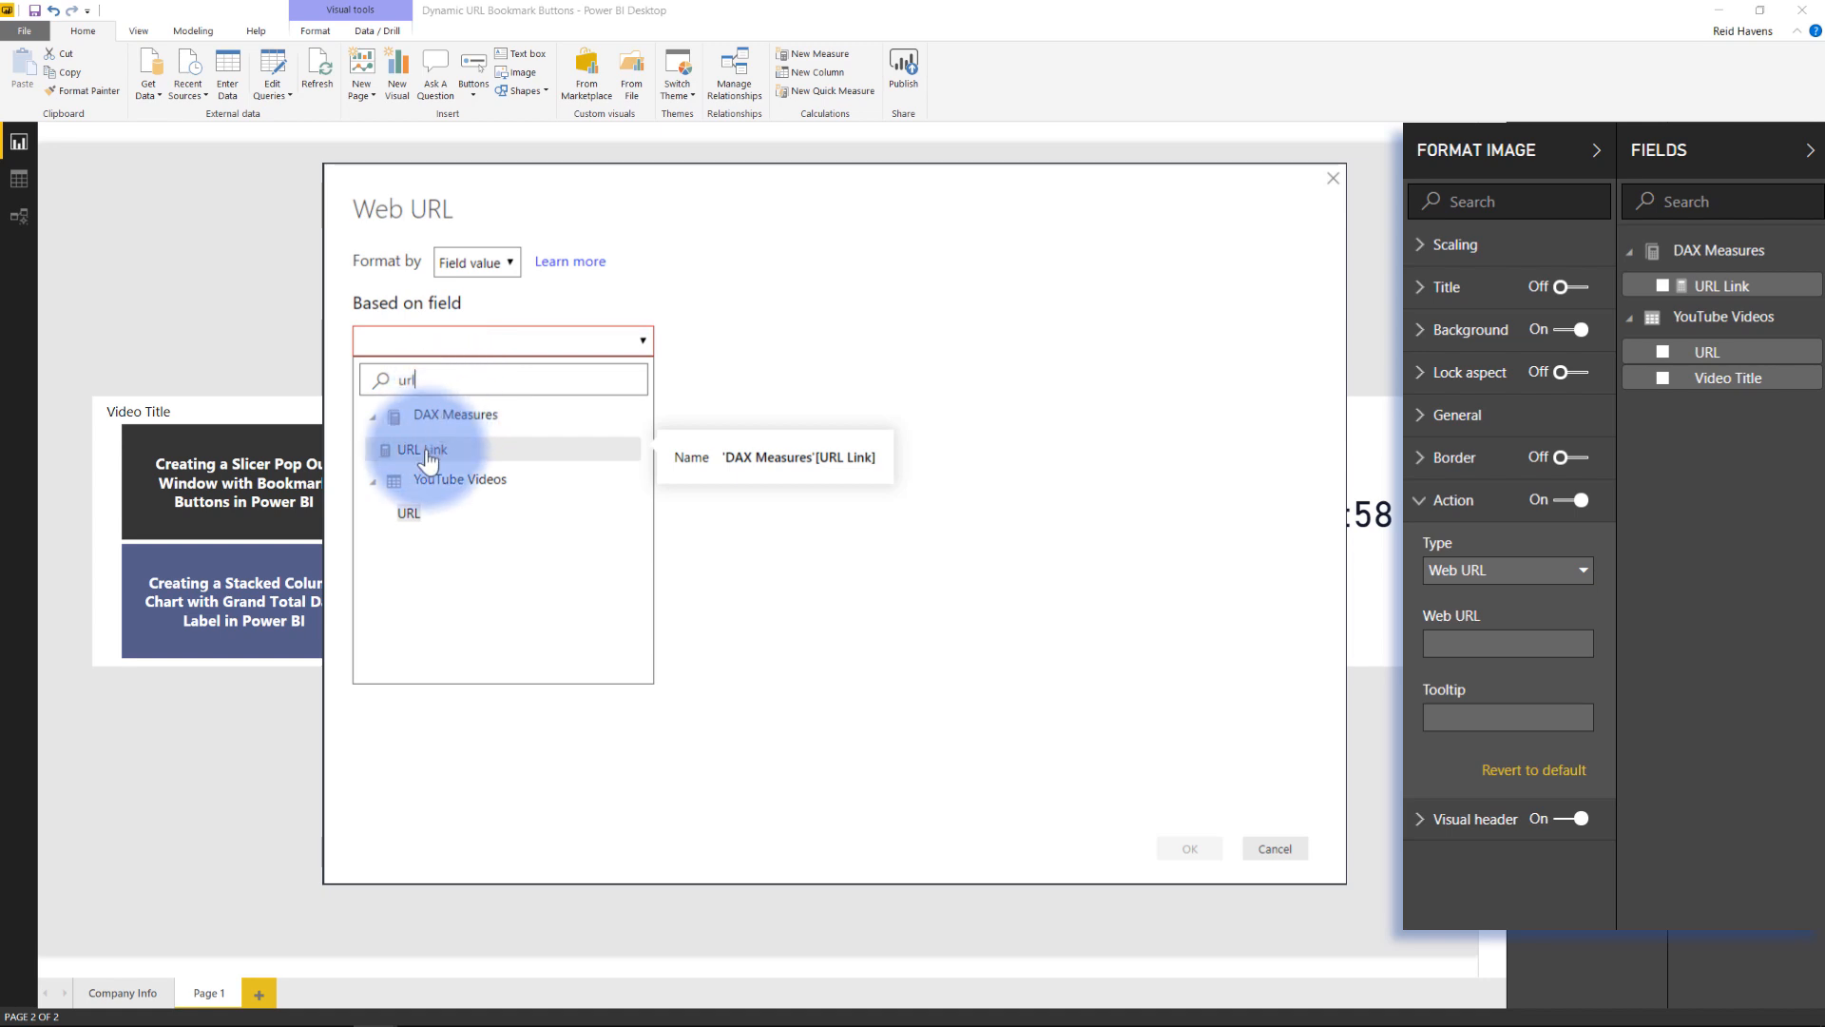
click(420, 449)
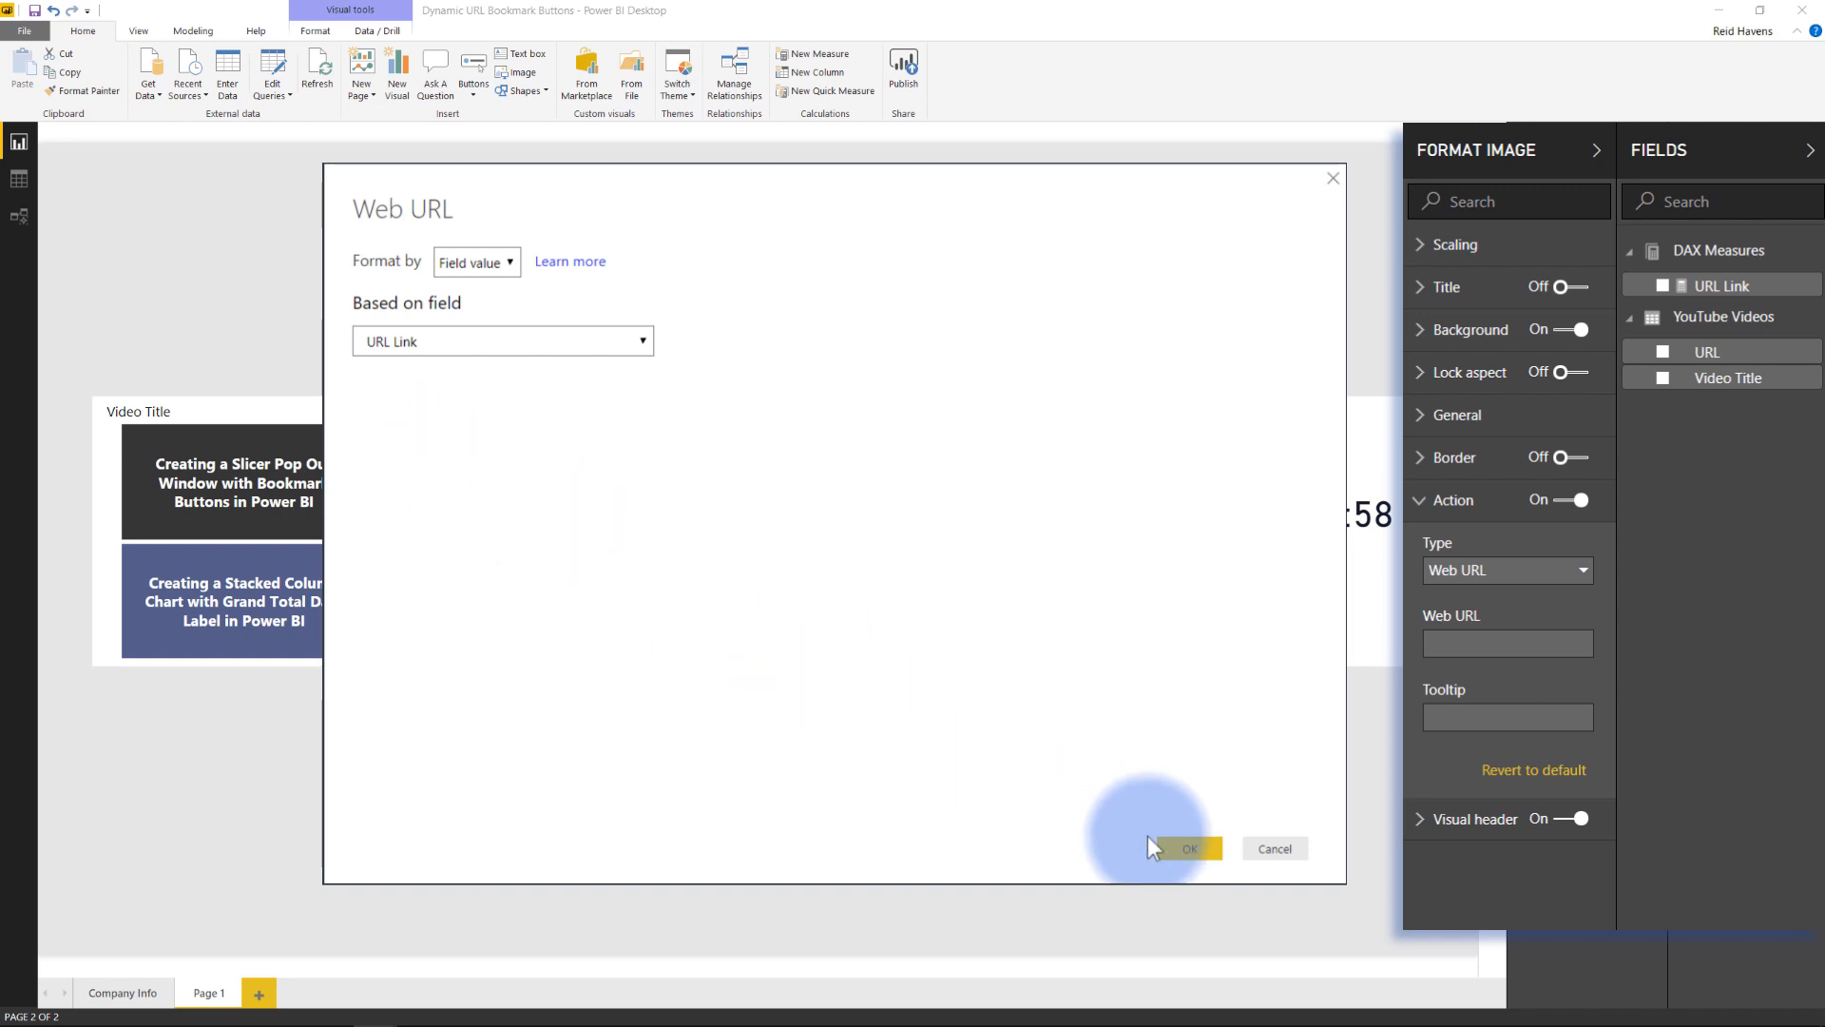
click(1188, 847)
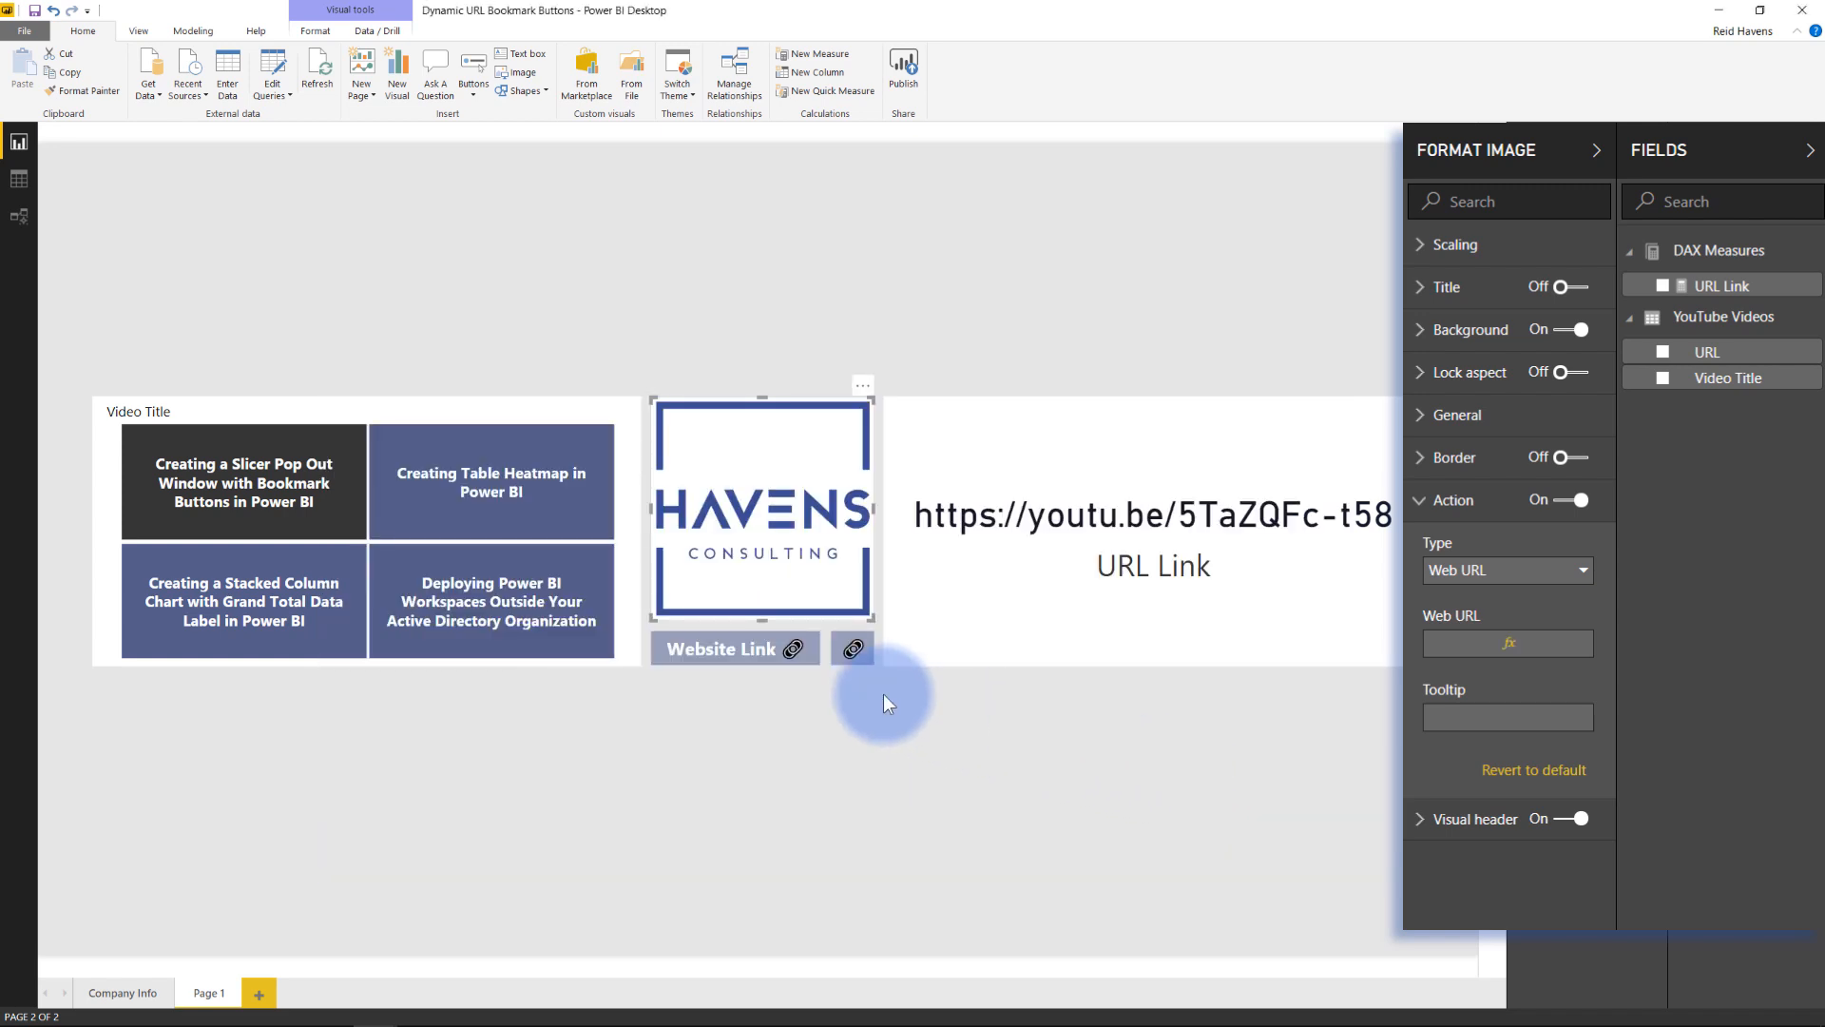
- Inspect the Website Link button's field-driven Web URL, then expand the icon button's Button Text
click(721, 649)
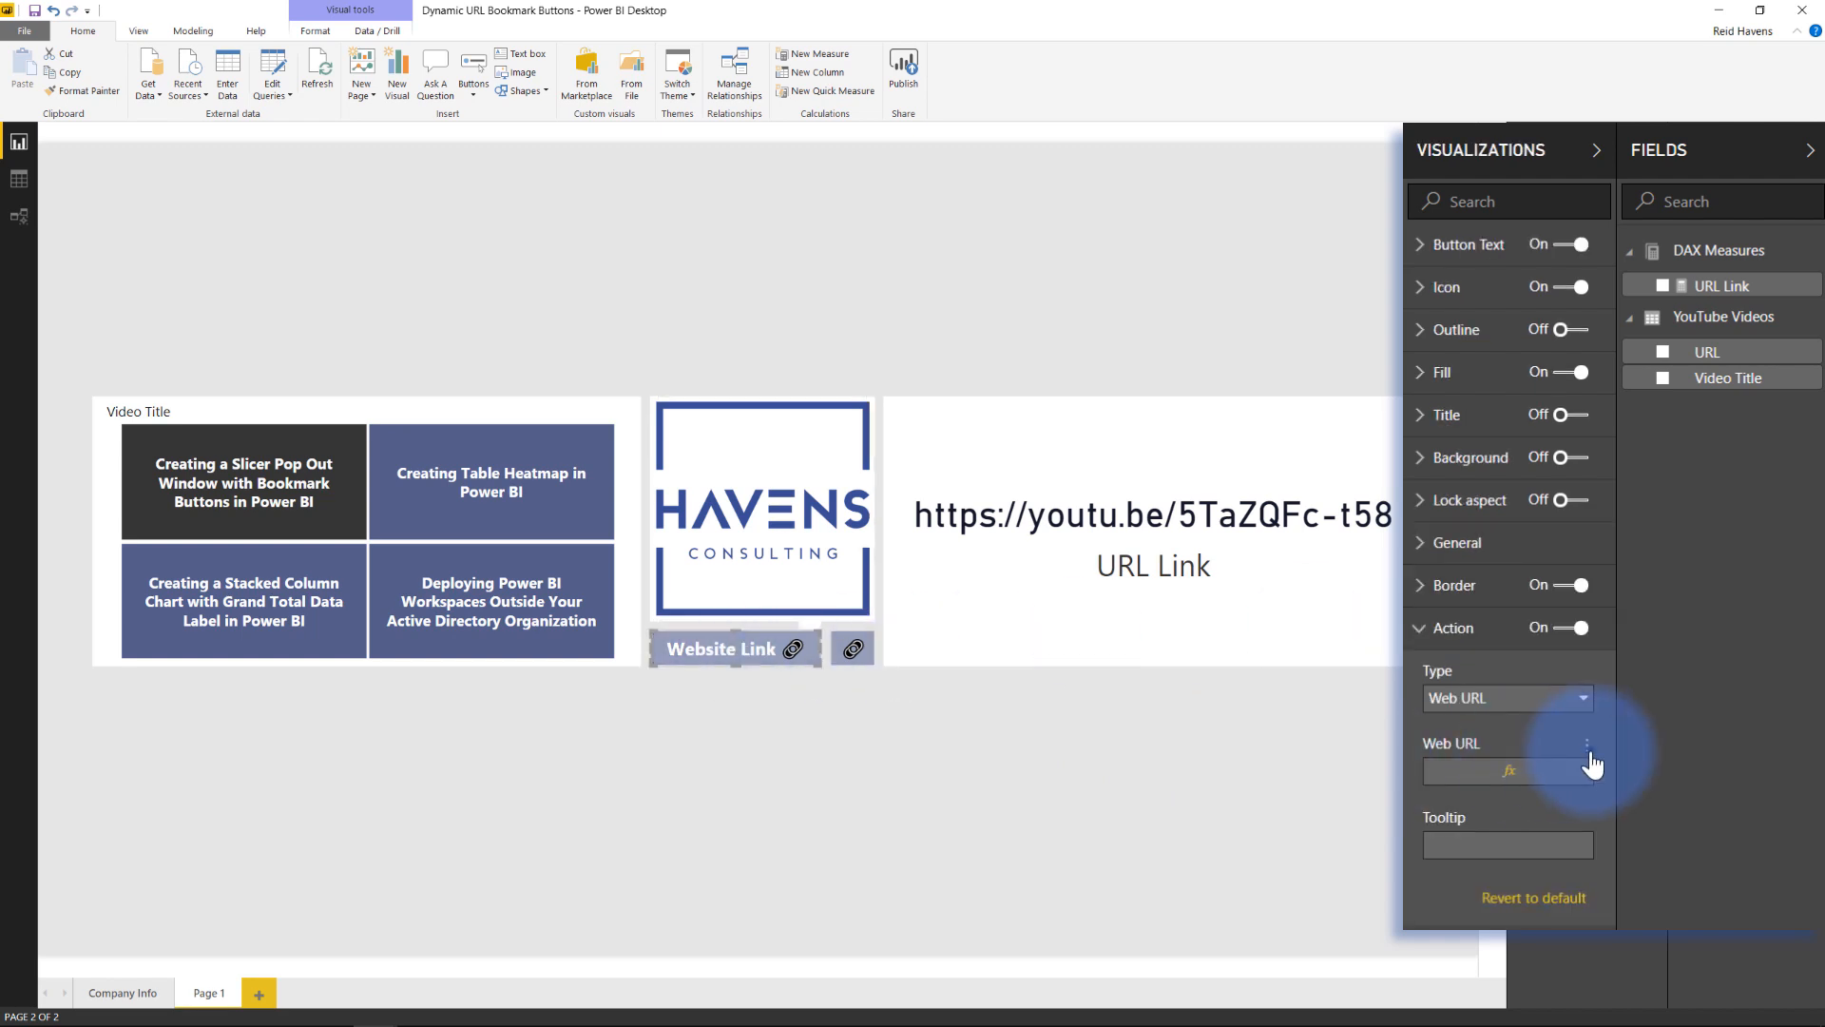
click(1587, 742)
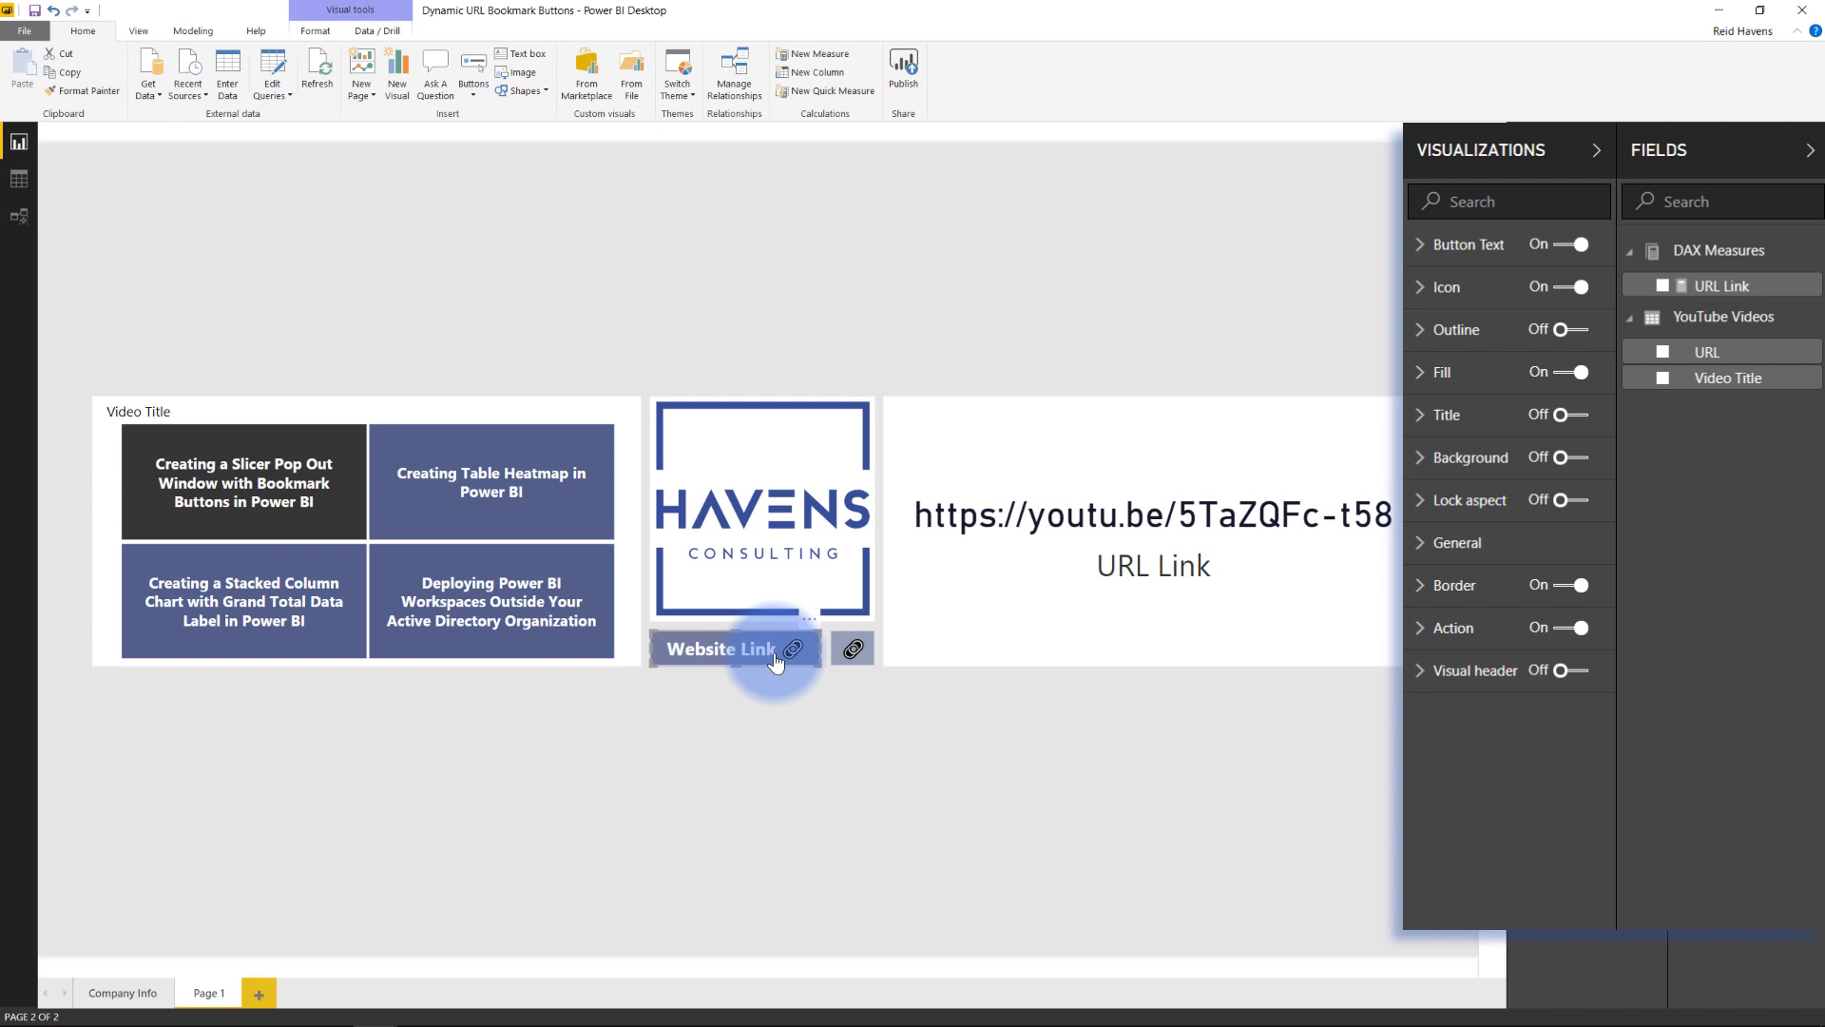
mouse_move(851, 649)
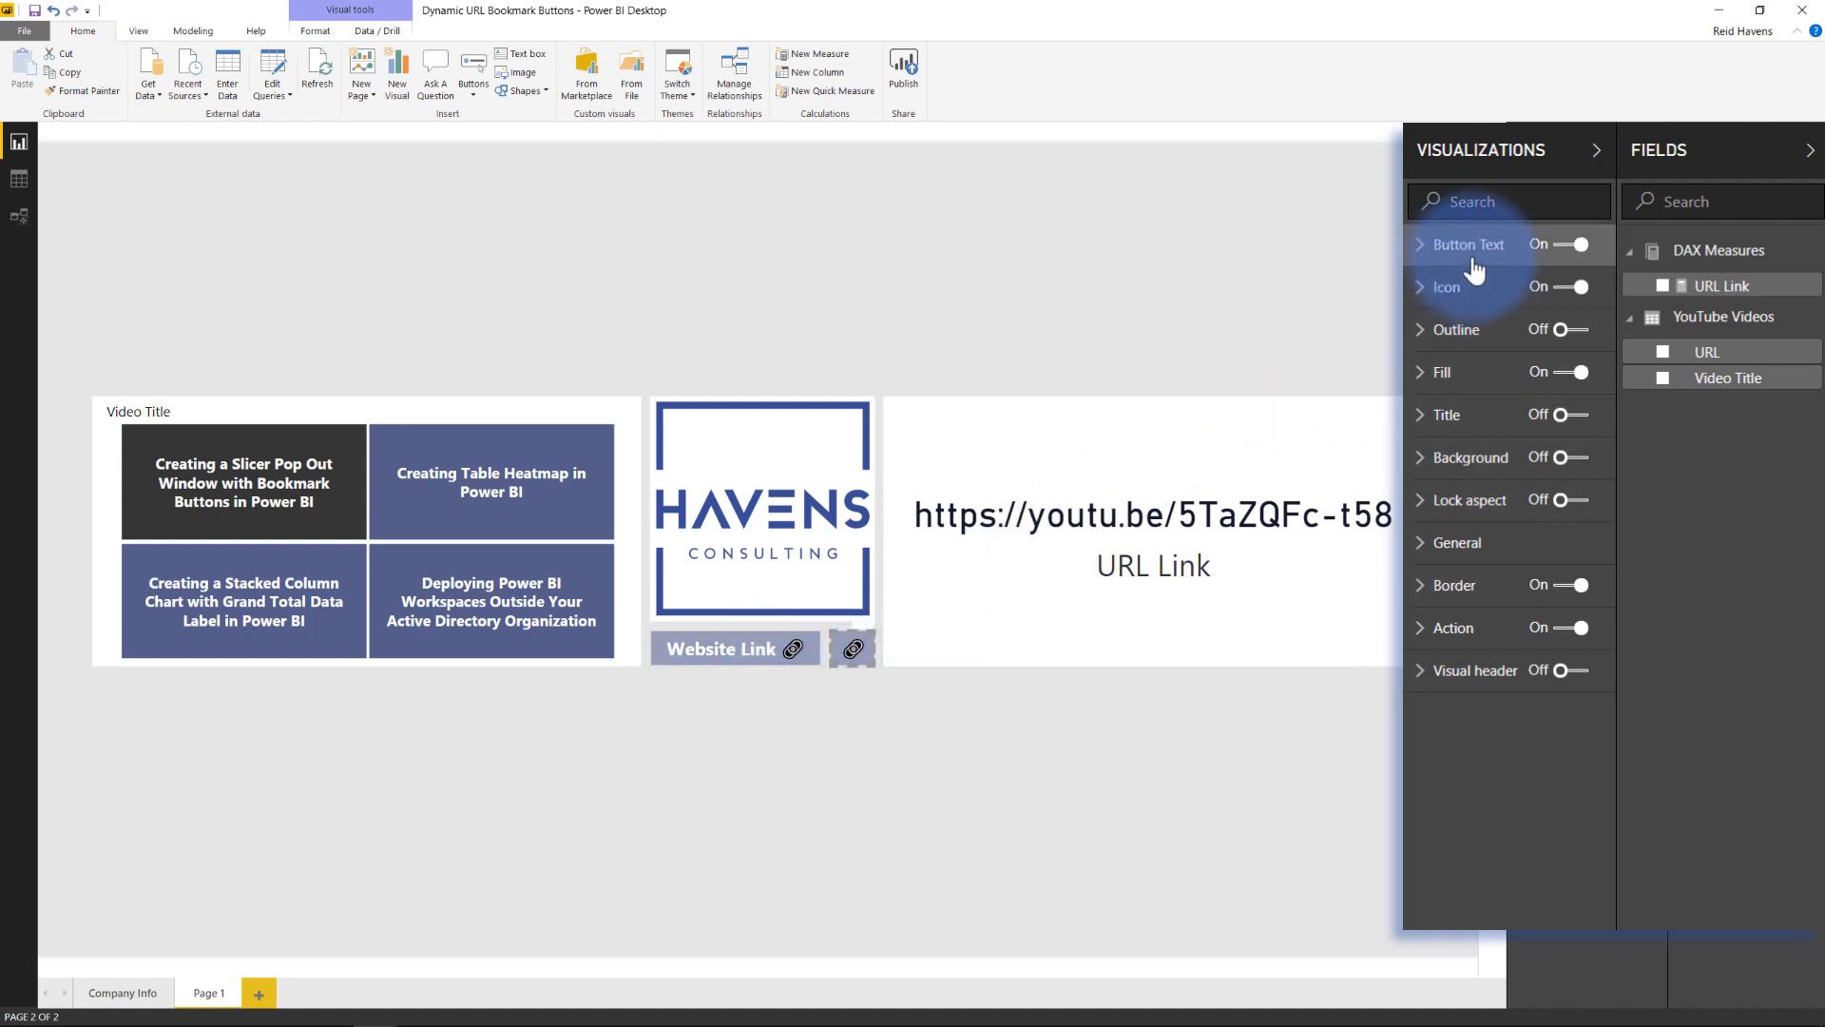
click(1469, 245)
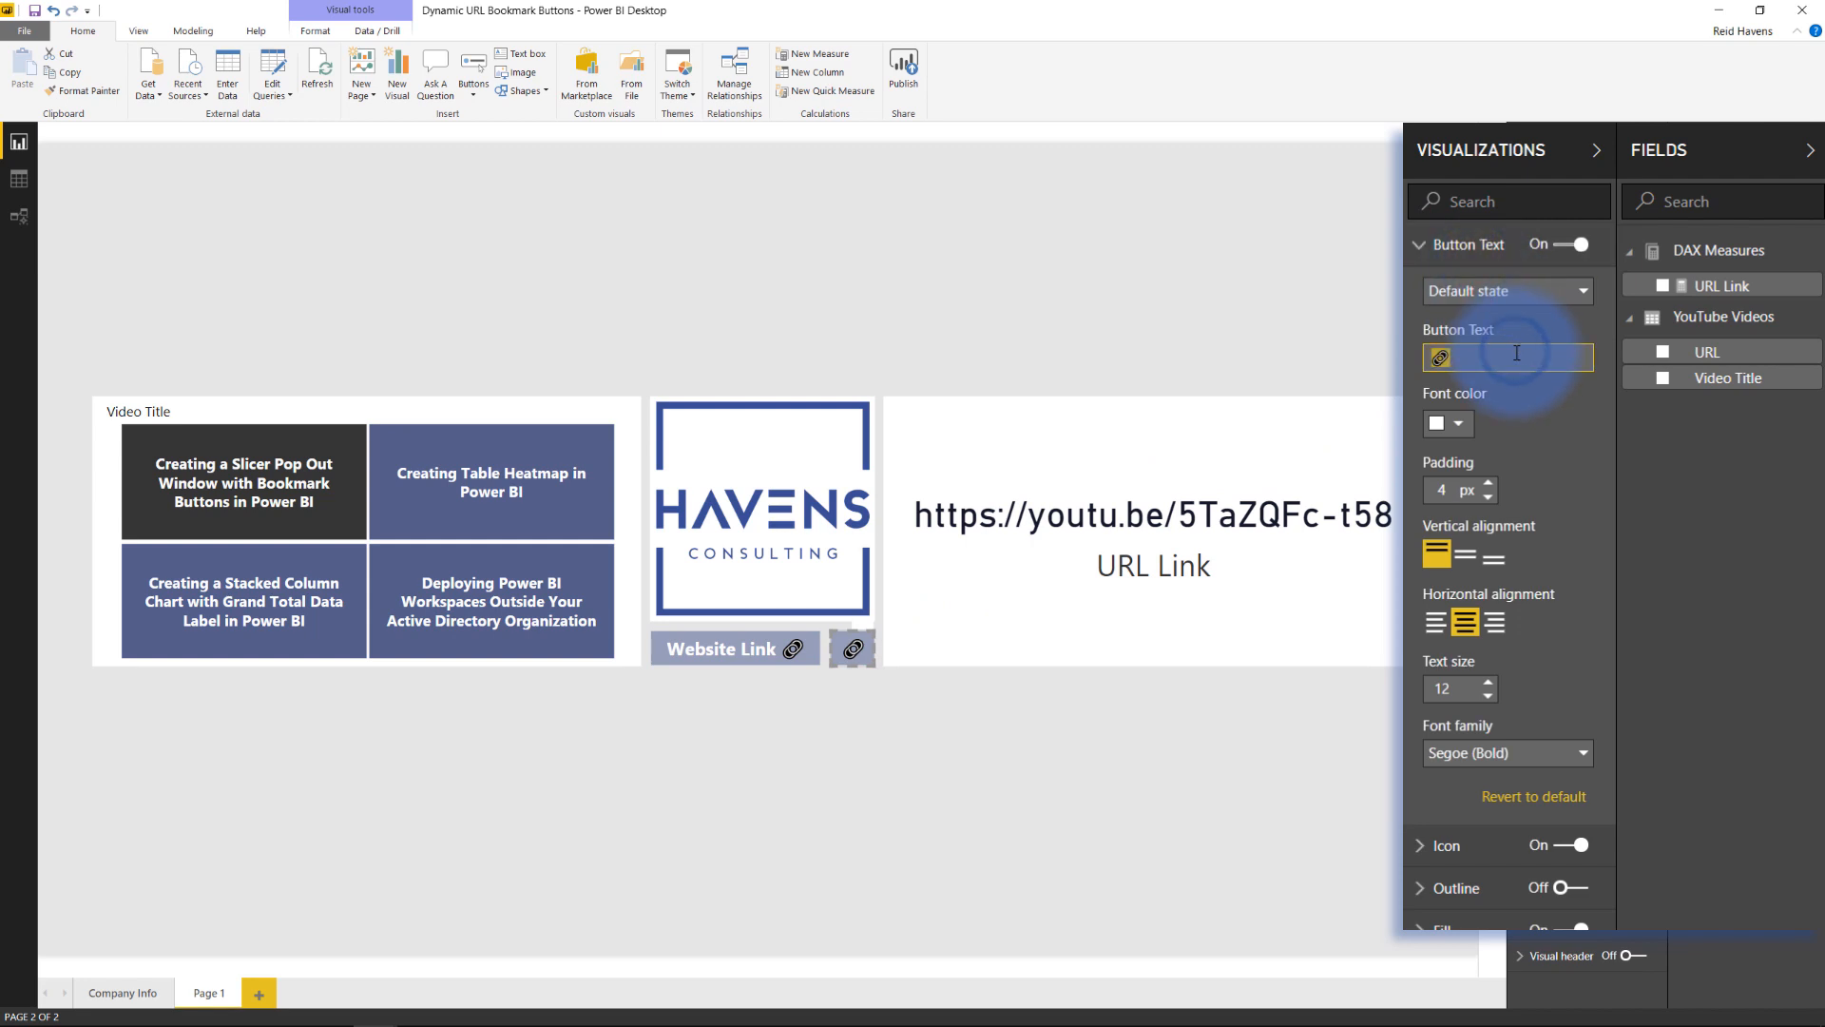